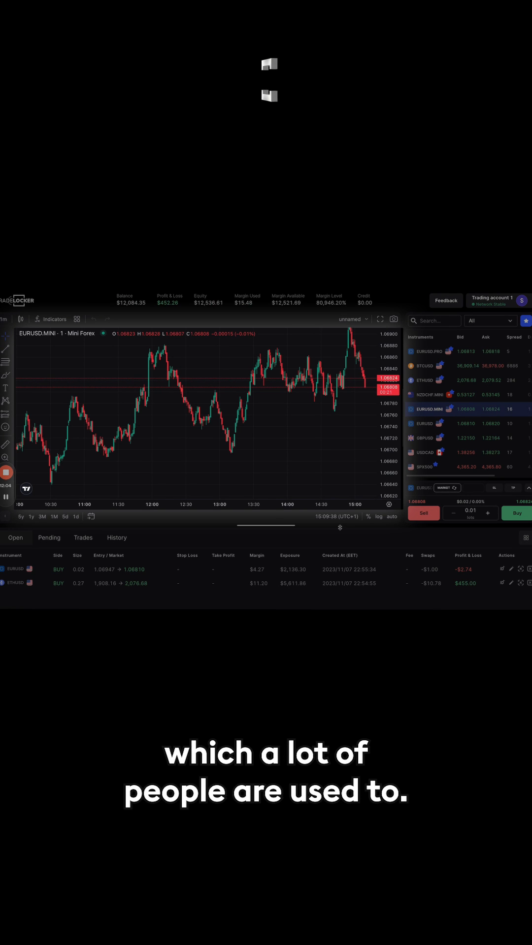
{"action": "mouse_move", "coordinate": [331, 393]}
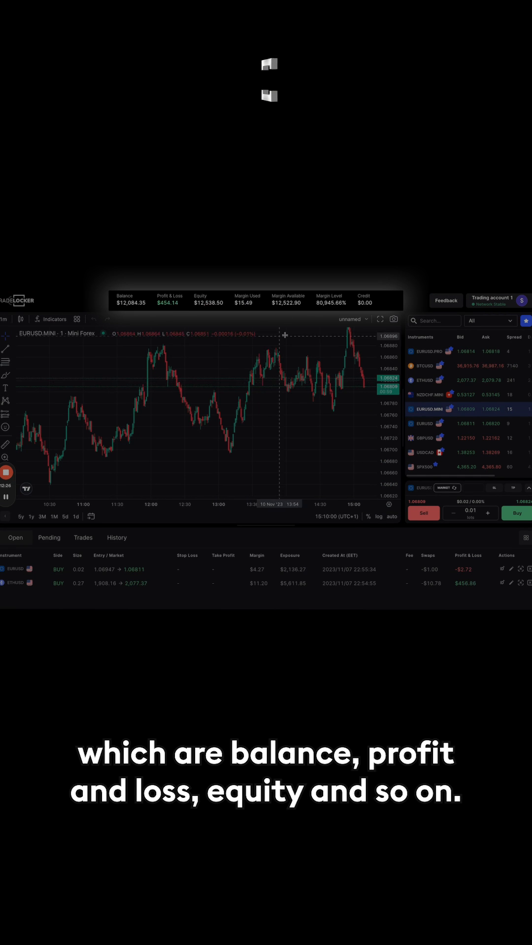
Scroll the instrument list down to reach EURUSD.MINI's order panel.
{"action": "scroll", "scroll_direction": "down", "scroll_amount": 3}
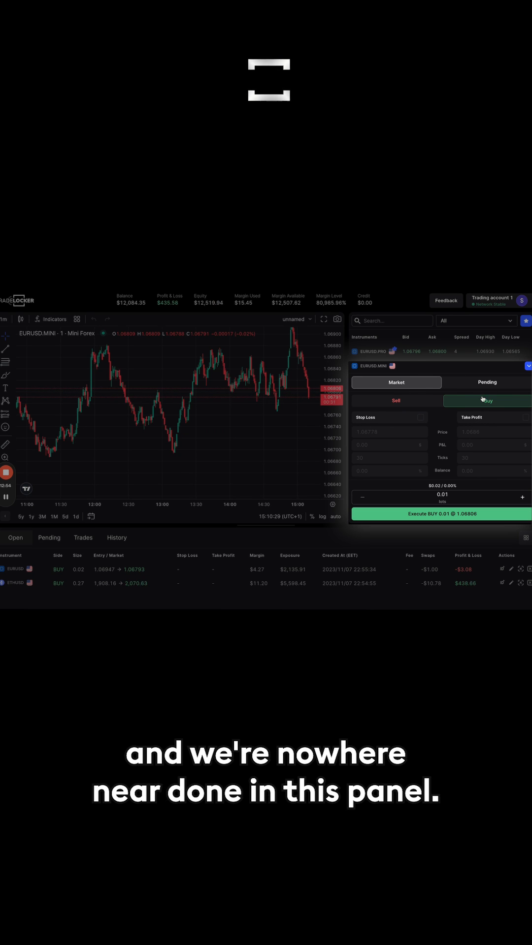
{"action": "mouse_move", "coordinate": [454, 476]}
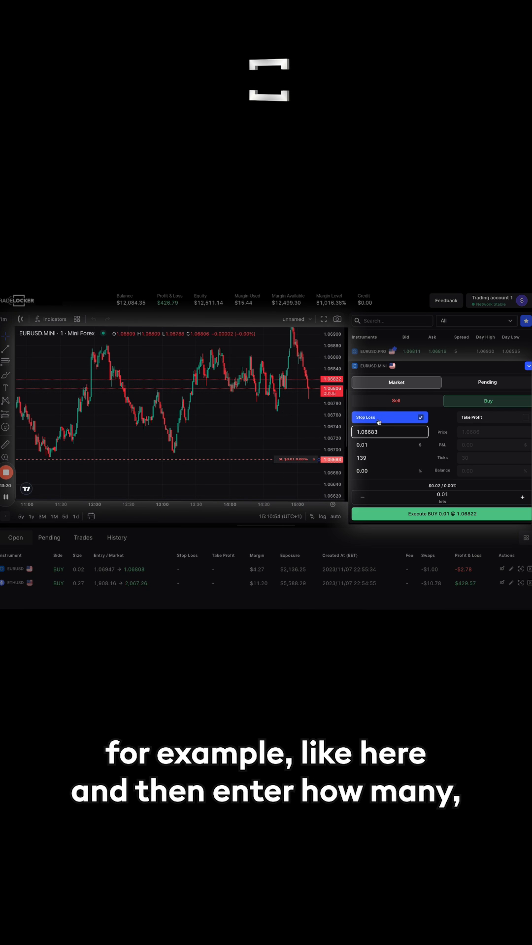
Select the stop-loss dollar-loss value (0.01) to replace it with a new amount.
{"action": "left_click", "coordinate": [389, 445]}
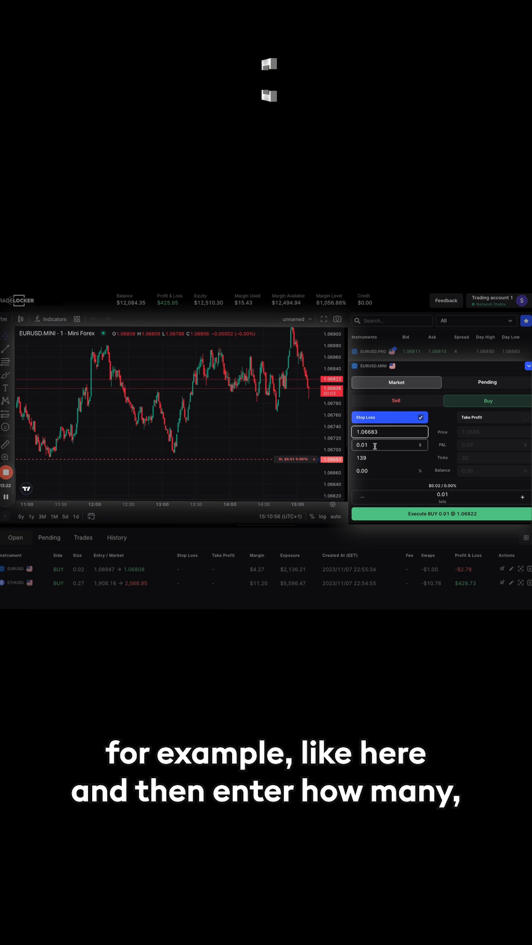
{"action": "left_click", "coordinate": [389, 445]}
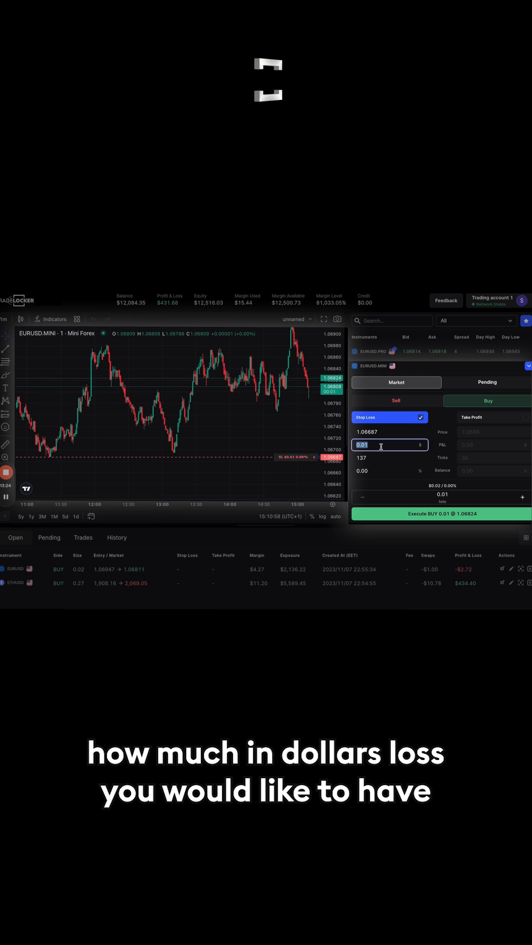